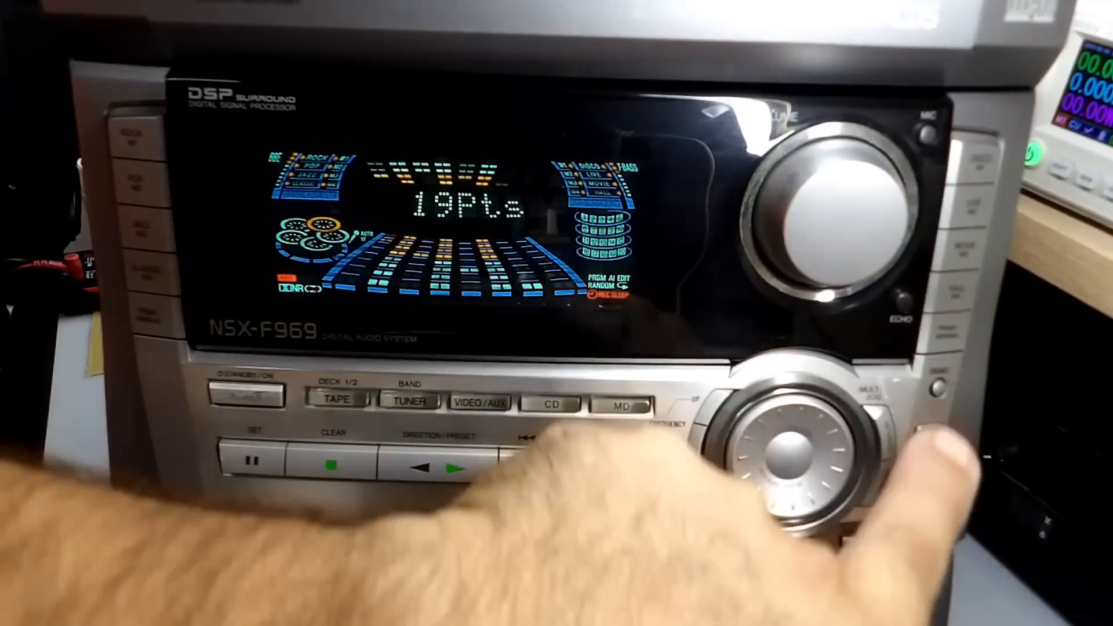
# Cycle the stereo's input source through CD, VIDEO/AUX and the FM tuner, then back to VIDEO/AUX
pyautogui.click(552, 404)
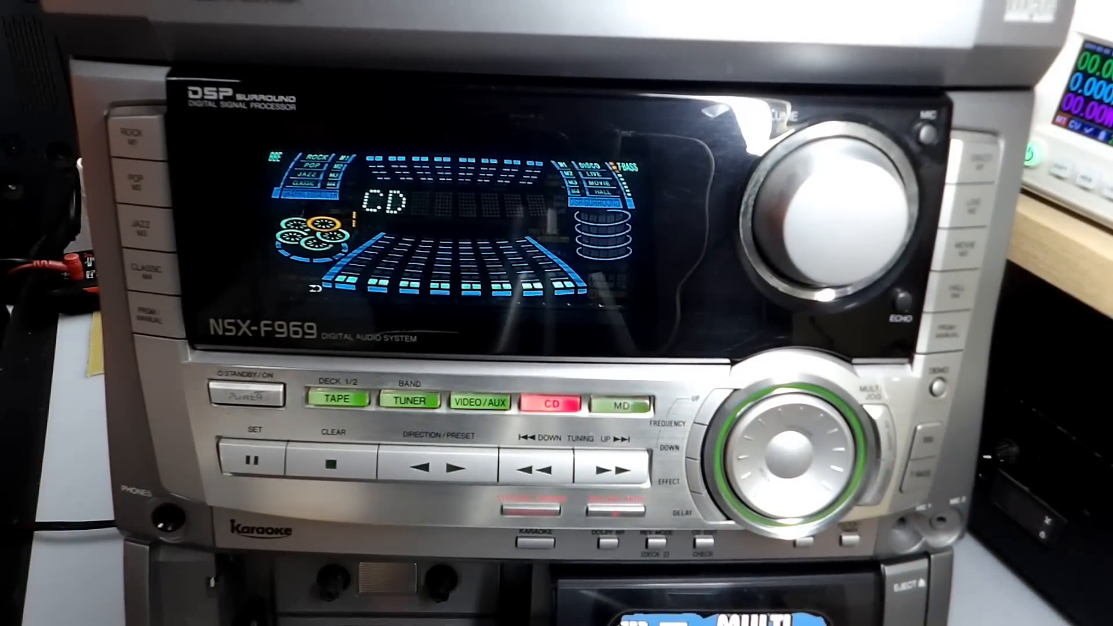
pyautogui.click(479, 404)
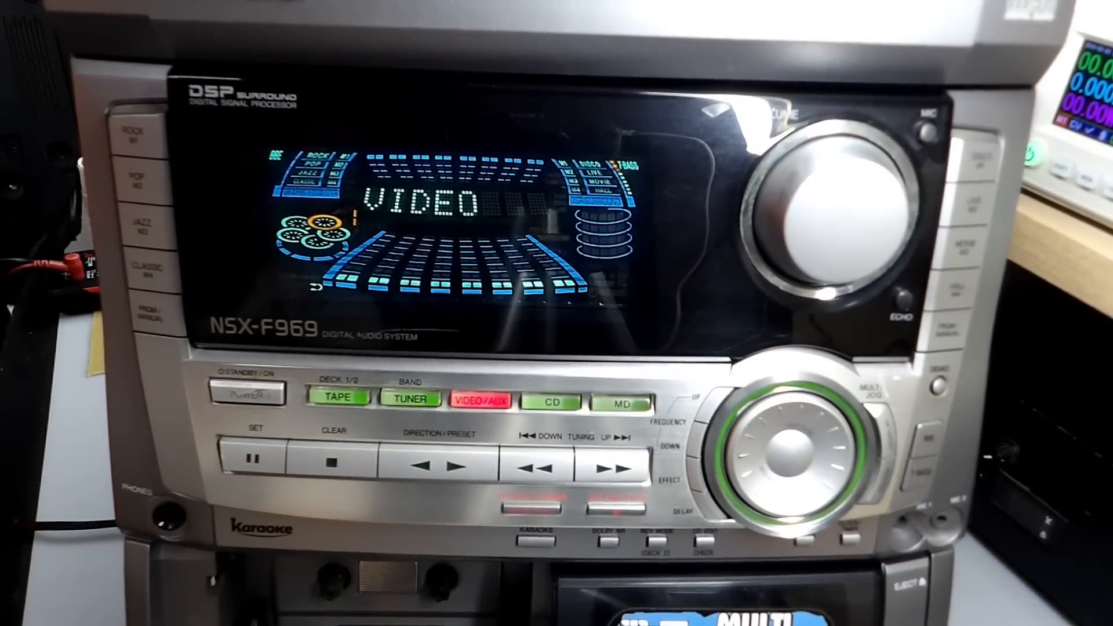
pyautogui.click(411, 399)
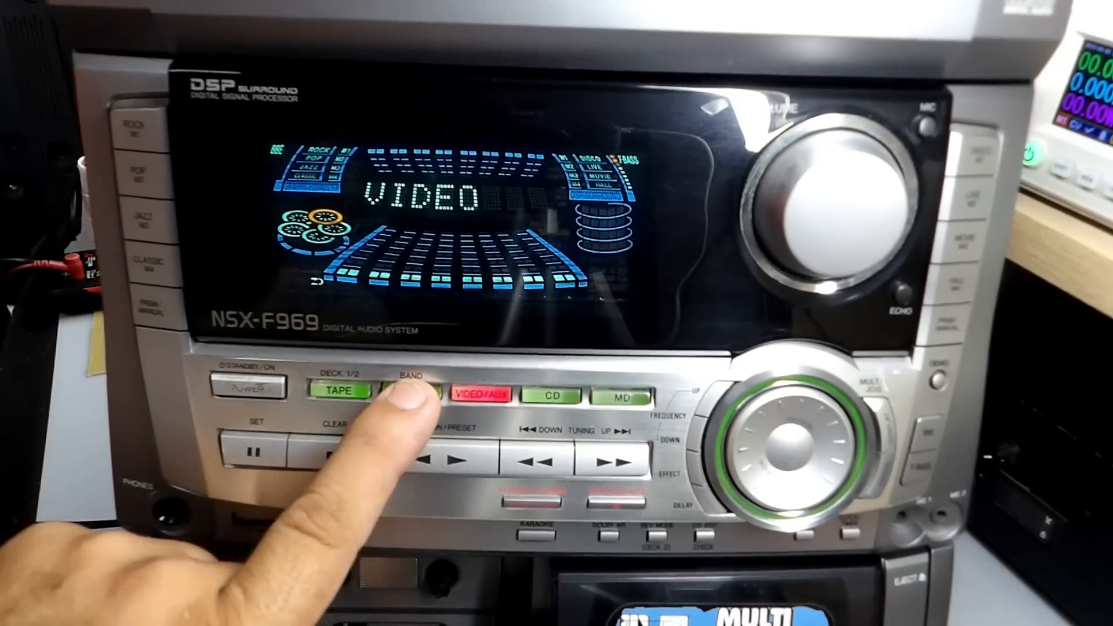
pyautogui.click(410, 394)
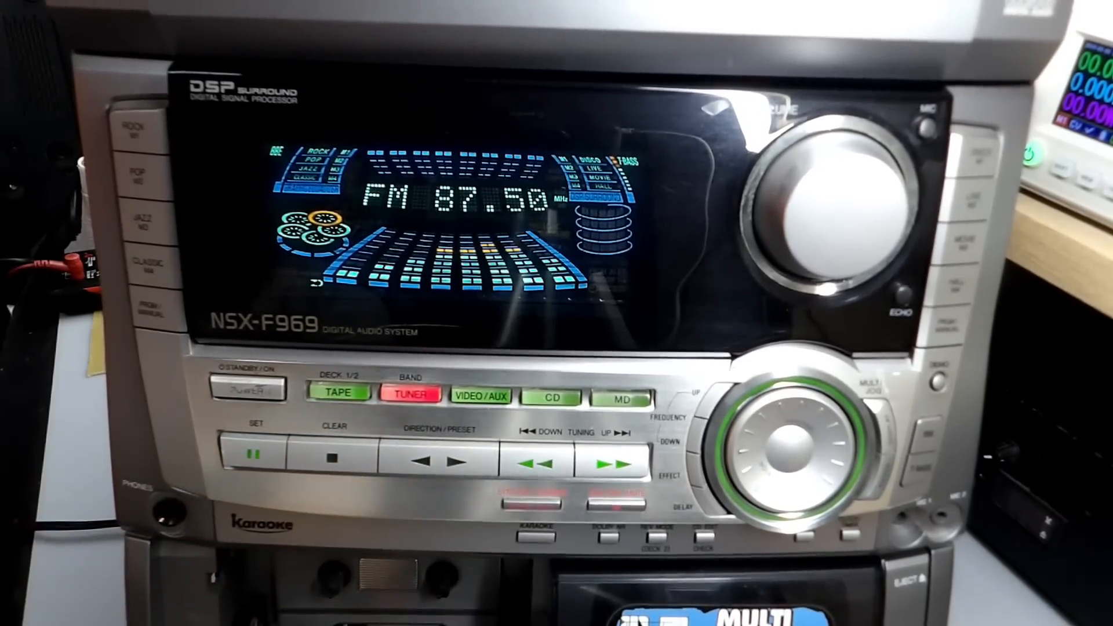
pyautogui.click(480, 396)
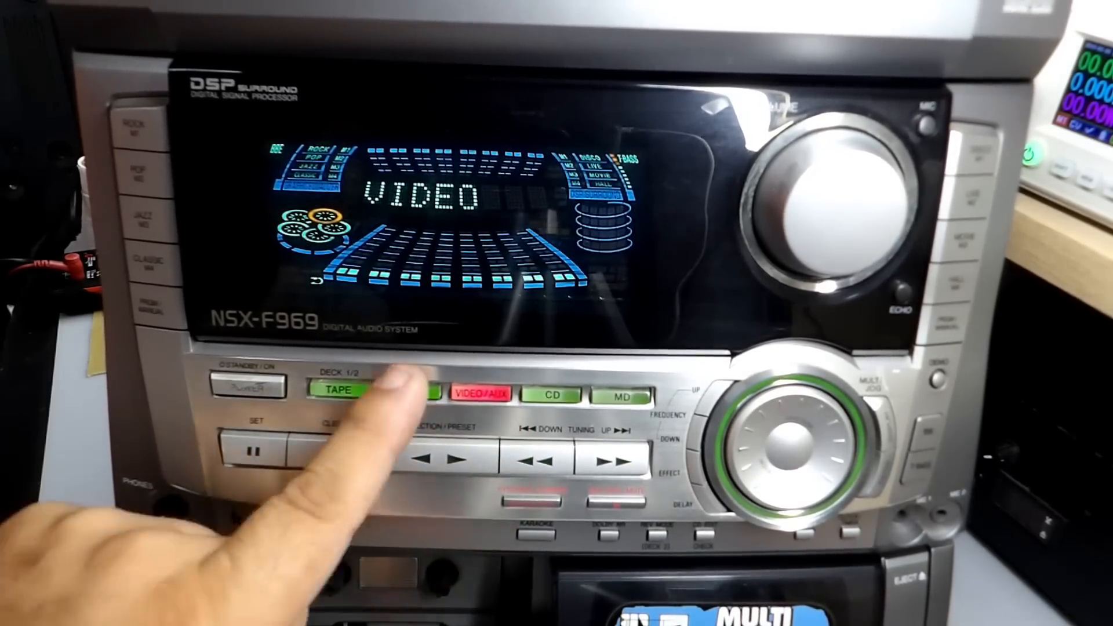
# Switch the source to TAPE, VIDEO and CD in turn, finishing on the MD input
pyautogui.click(338, 394)
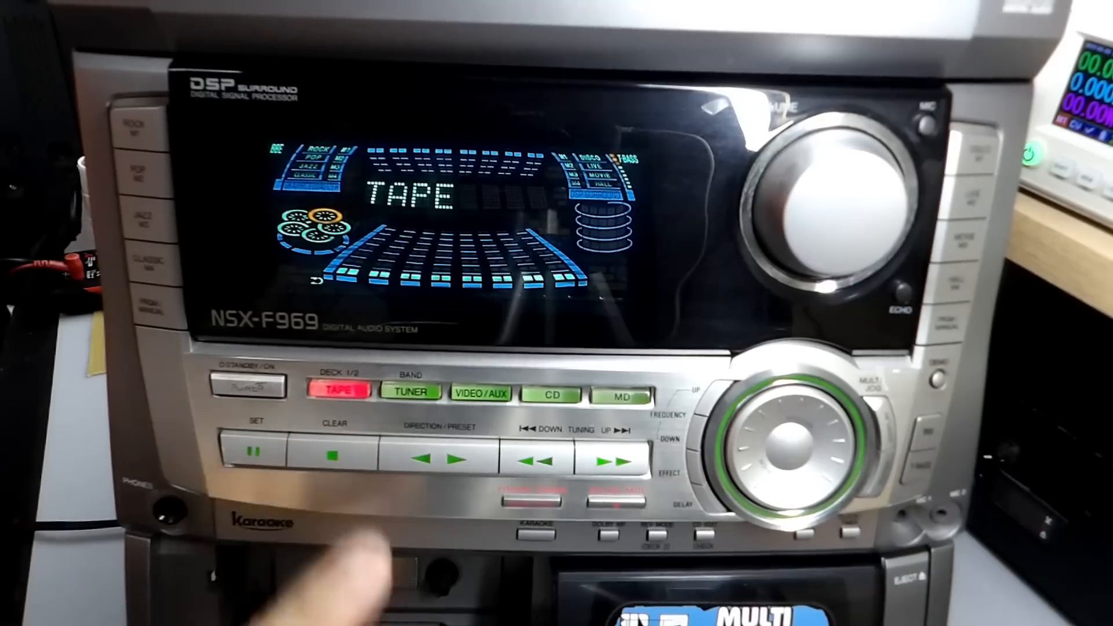
pyautogui.click(480, 393)
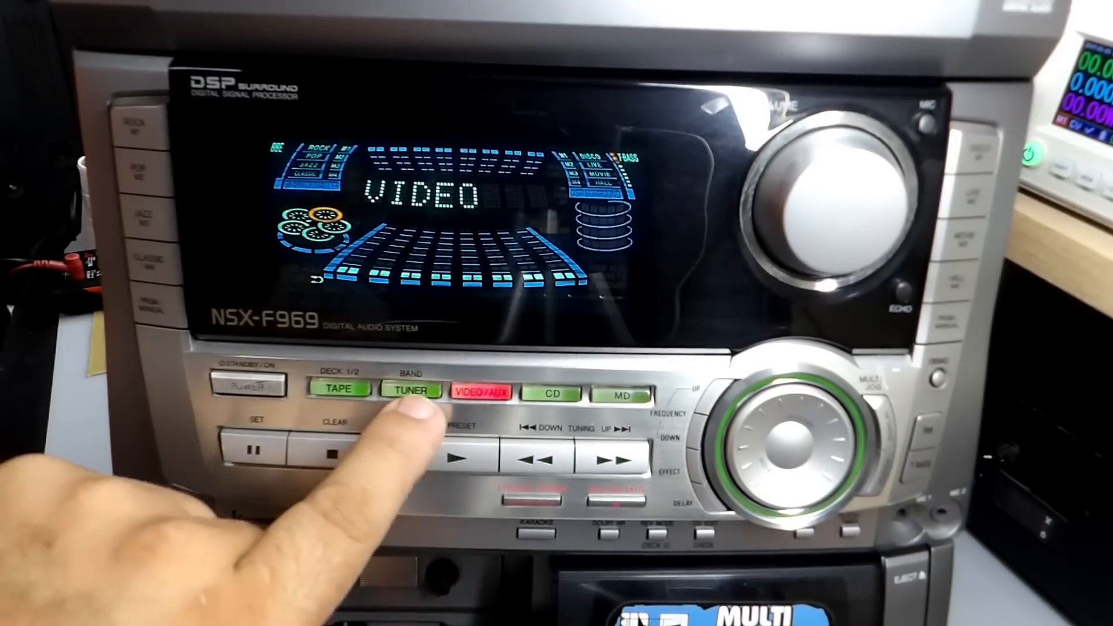
pyautogui.click(553, 393)
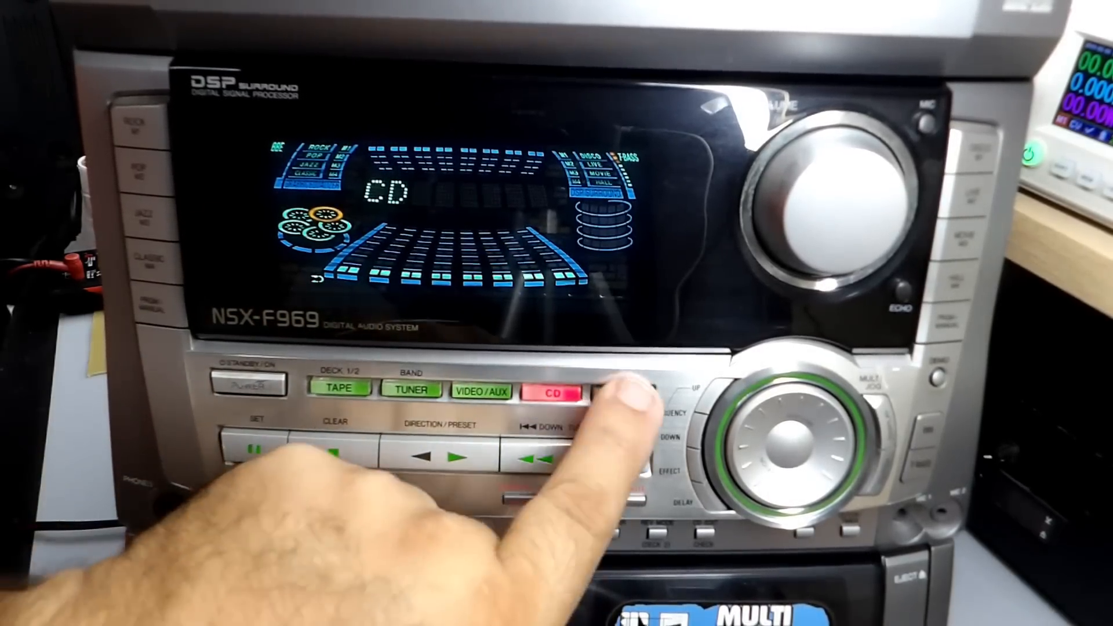
pyautogui.click(410, 390)
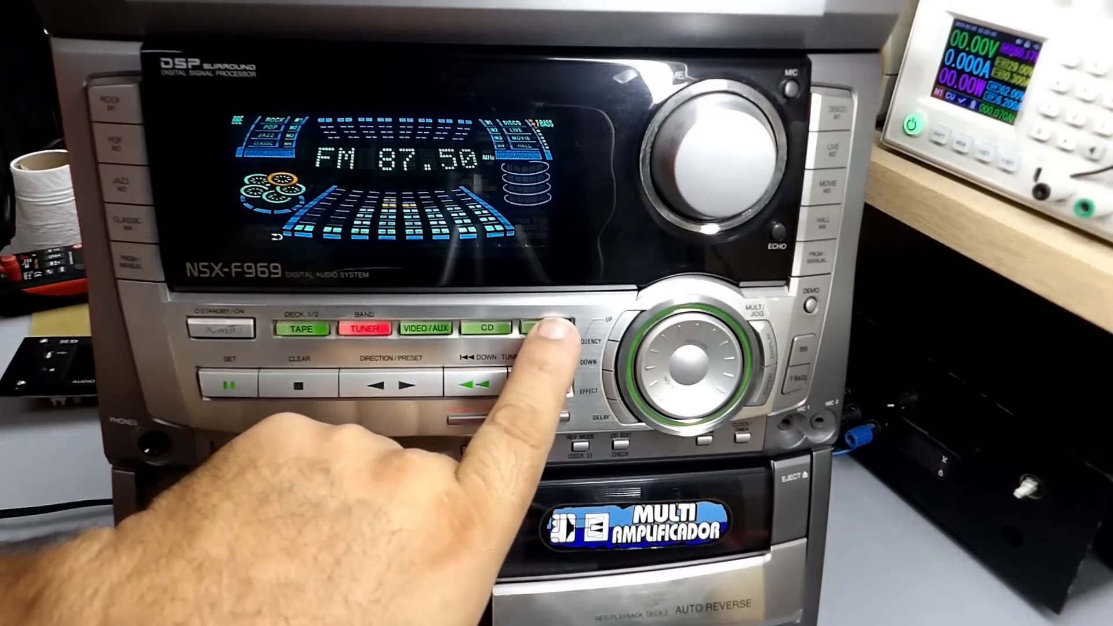
# Switch from the FM 87.50 tuner to the MD input
pyautogui.click(546, 328)
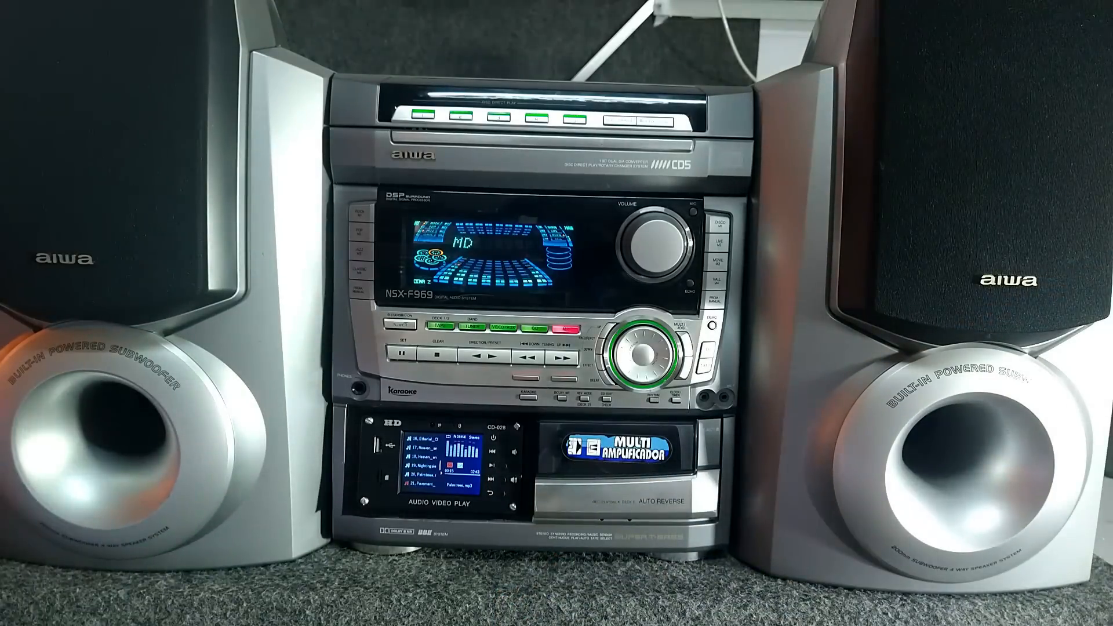
pyautogui.click(489, 469)
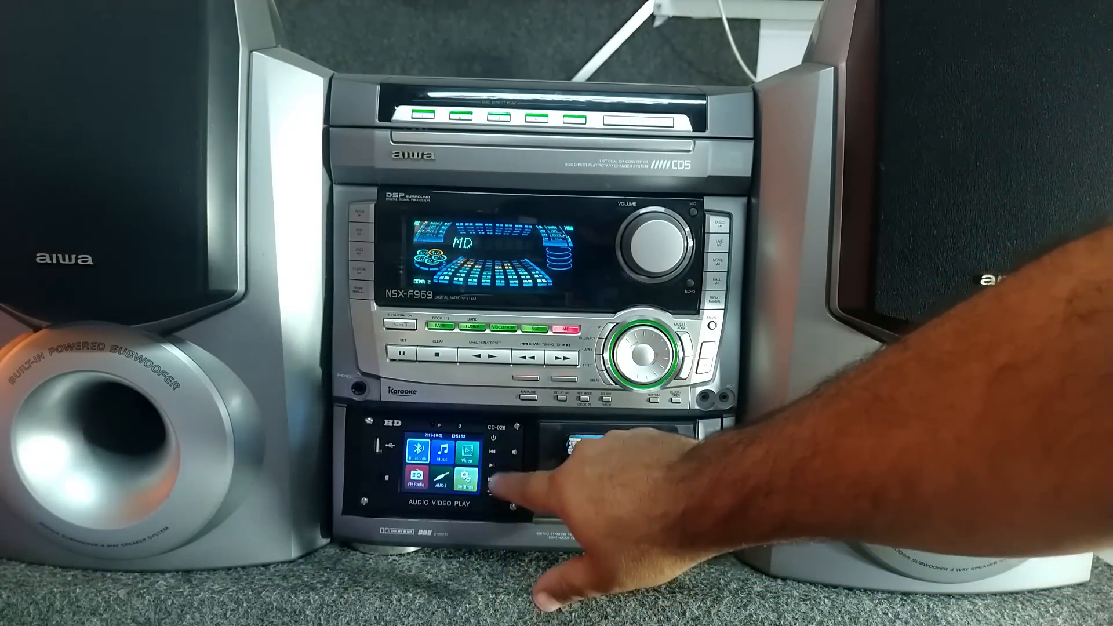
# Put the front-panel player into Bluetooth mode from its home screen
pyautogui.click(420, 452)
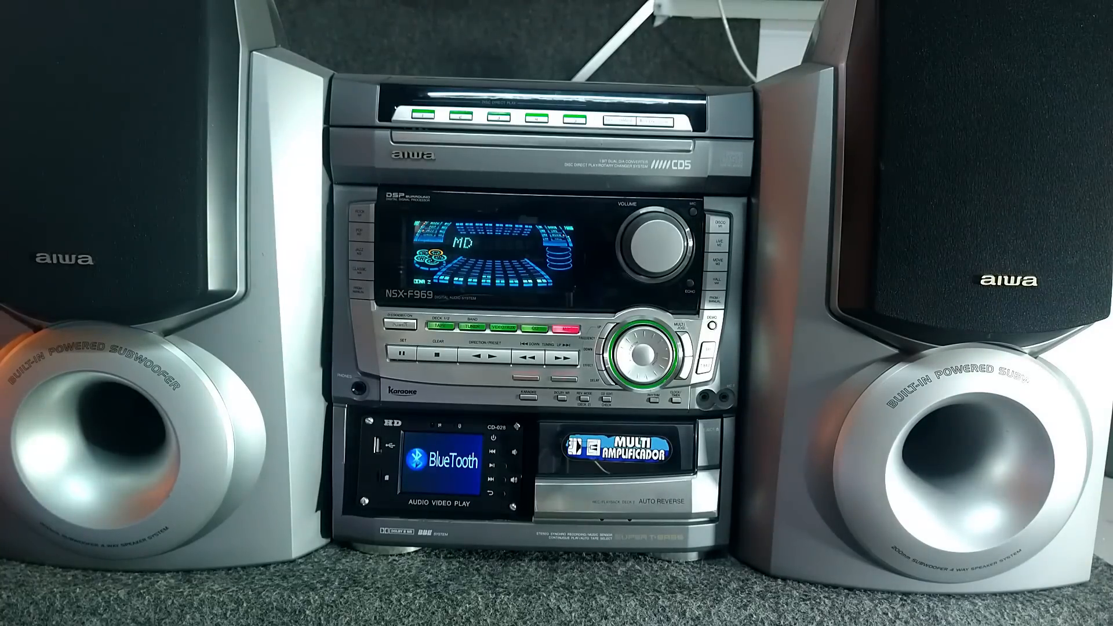